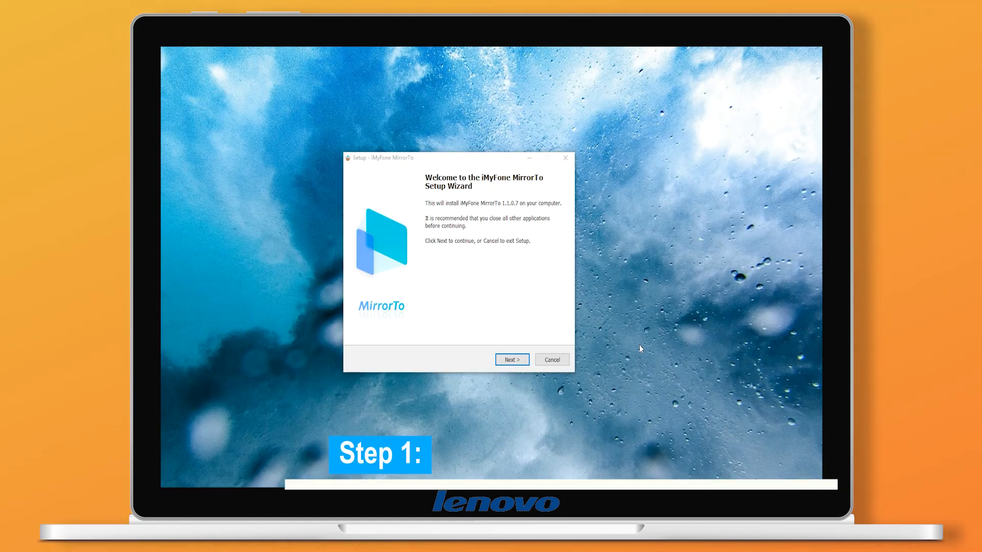
- Advance the MirrorTo setup wizard past the welcome page, keeping the default install folder
click(512, 359)
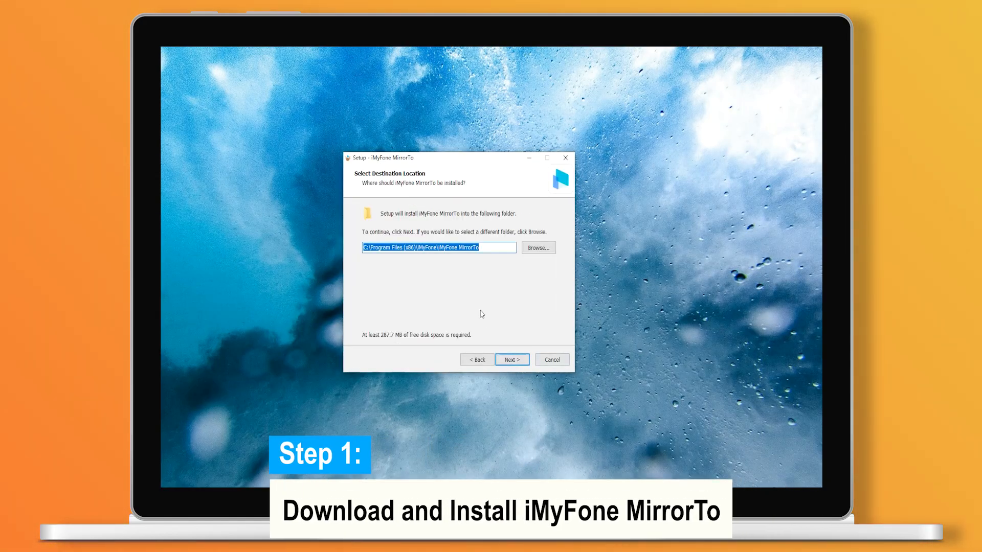
click(512, 359)
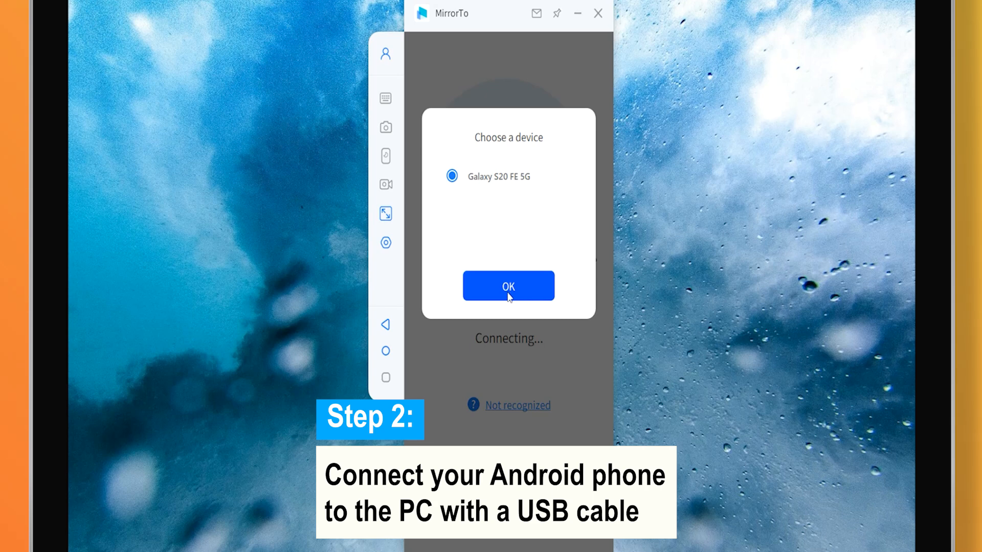
- Choose the Galaxy S20 FE 5G in Choose a device and confirm the connection
click(509, 286)
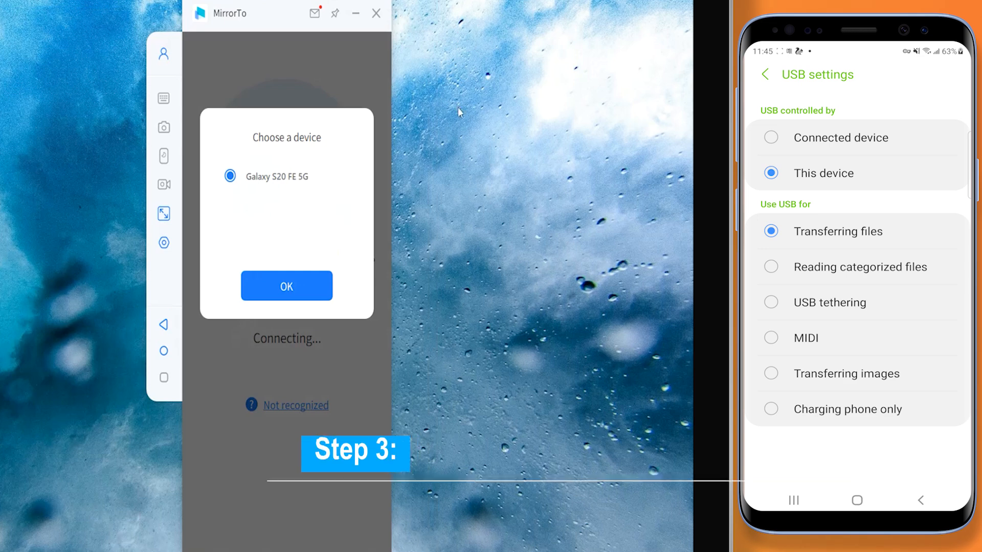
click(286, 286)
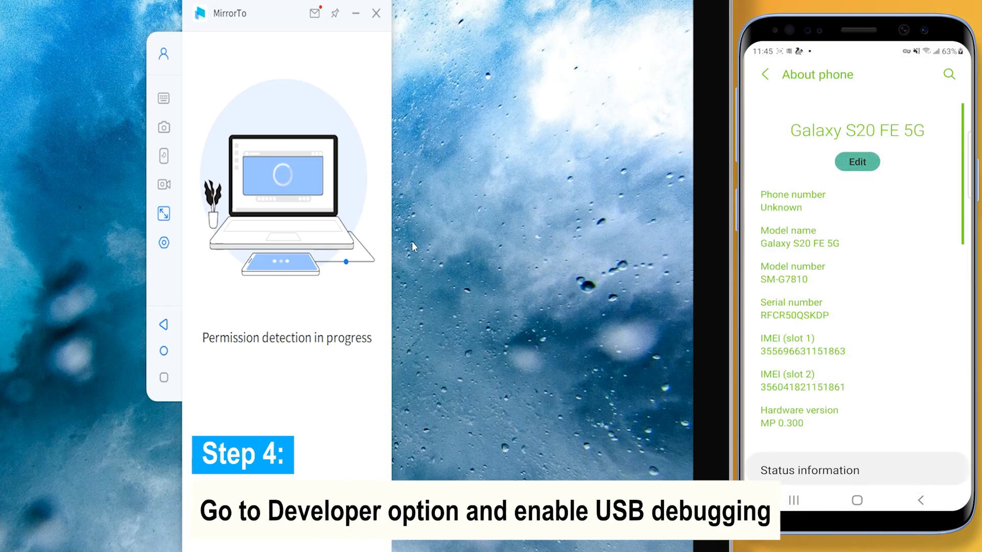
- Unlock developer mode by tapping the build number in Software information, then return to Settings
scroll(down, 3)
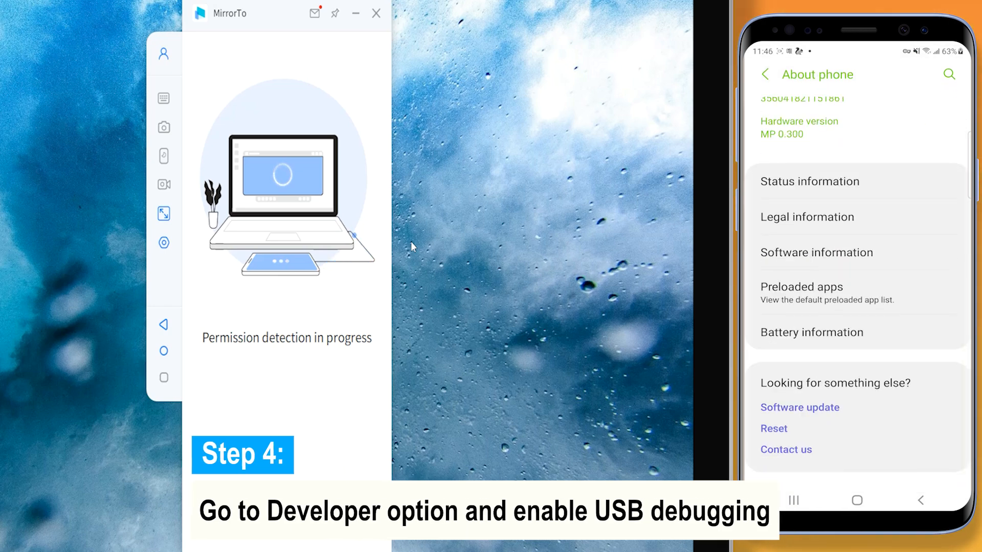
click(816, 253)
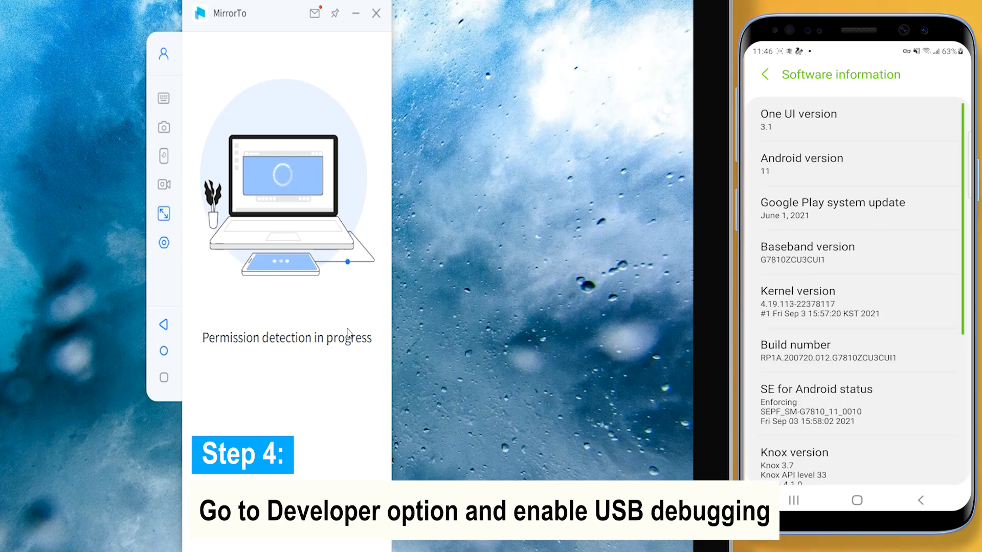
click(858, 350)
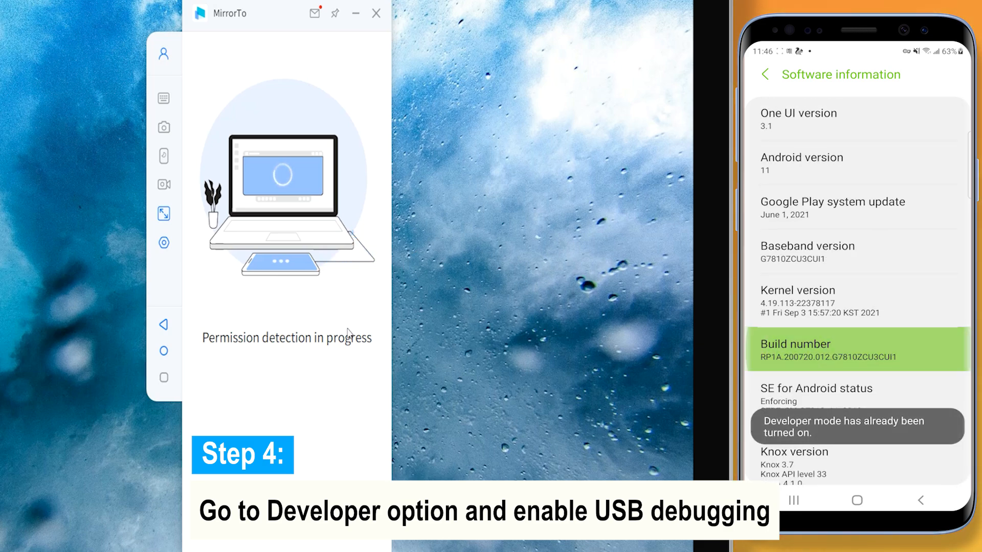
click(765, 74)
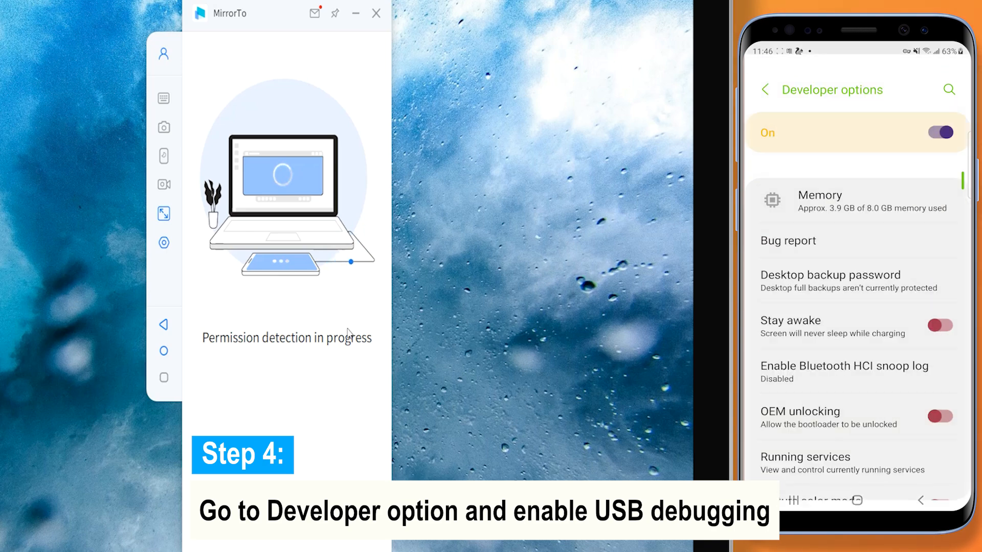
- Switch USB debugging on in Developer options
scroll(down, 3)
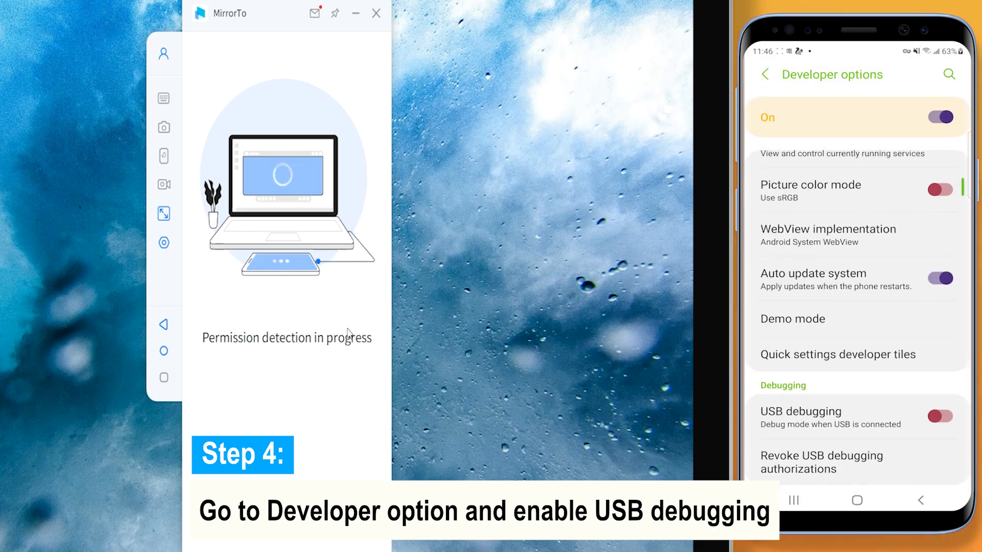
click(939, 417)
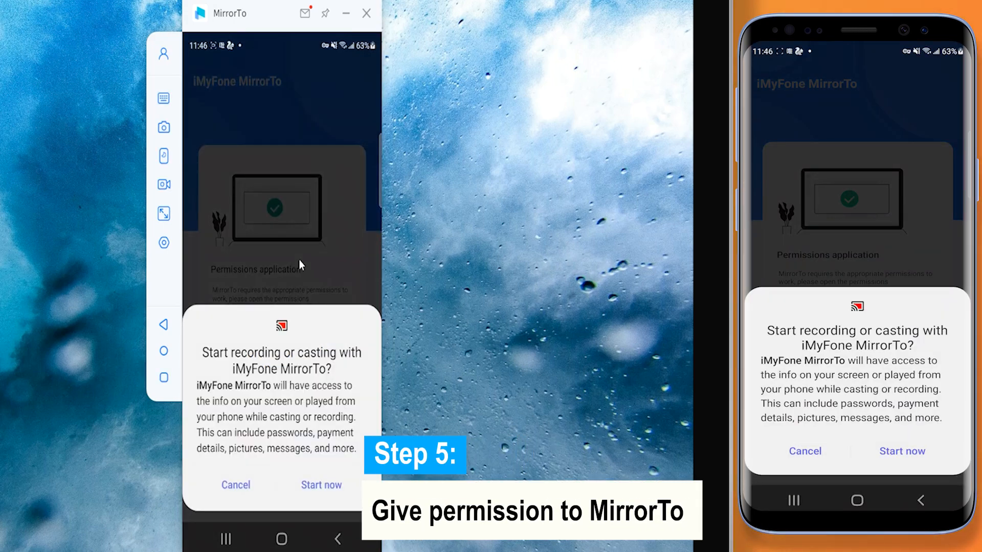
- Grant MirrorTo permission to start casting the phone's screen to the PC
click(321, 485)
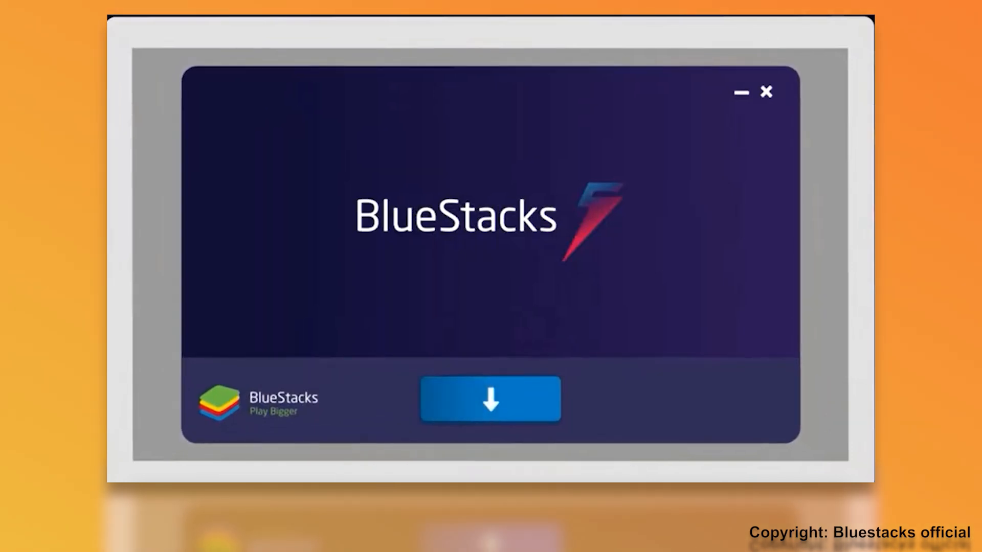
- Download BlueStacks and complete the installation so its home screen opens
click(490, 400)
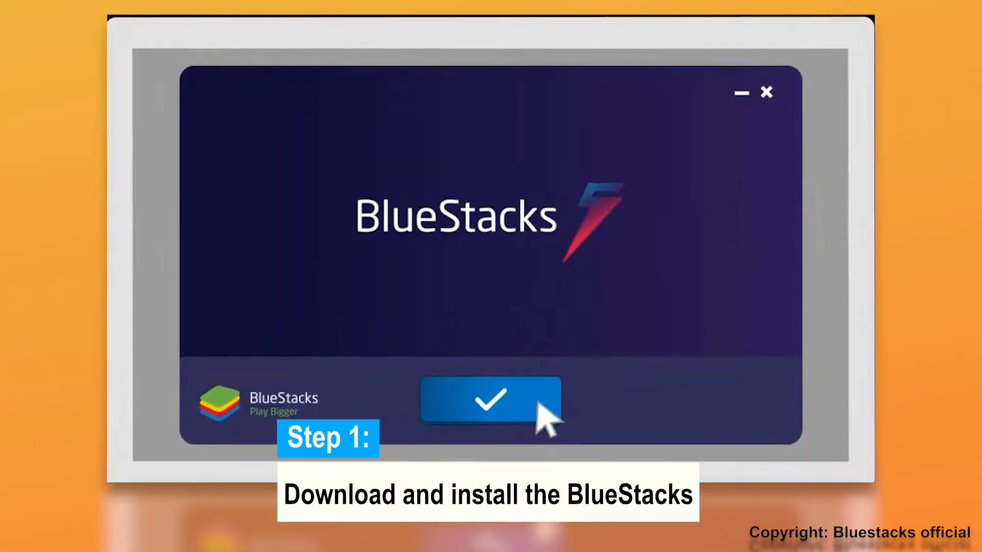
click(490, 400)
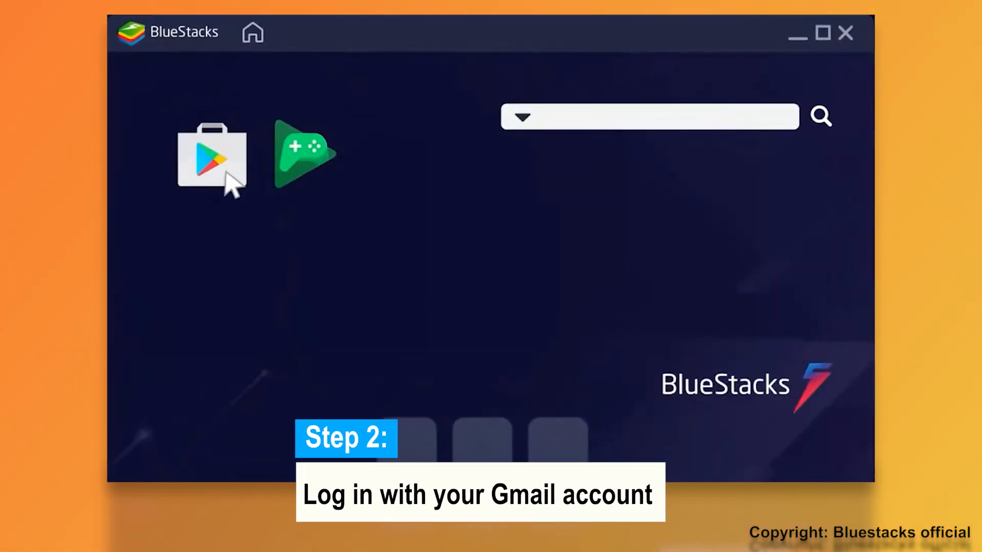
- Sign in to the Play Store and search for 'Ark Mobile'
click(212, 158)
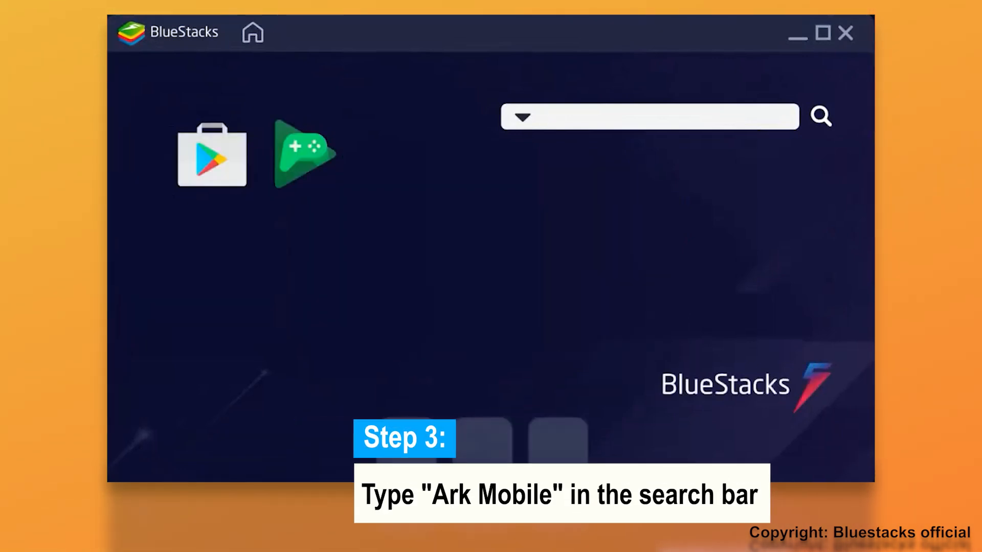
text(Ark Mobile)
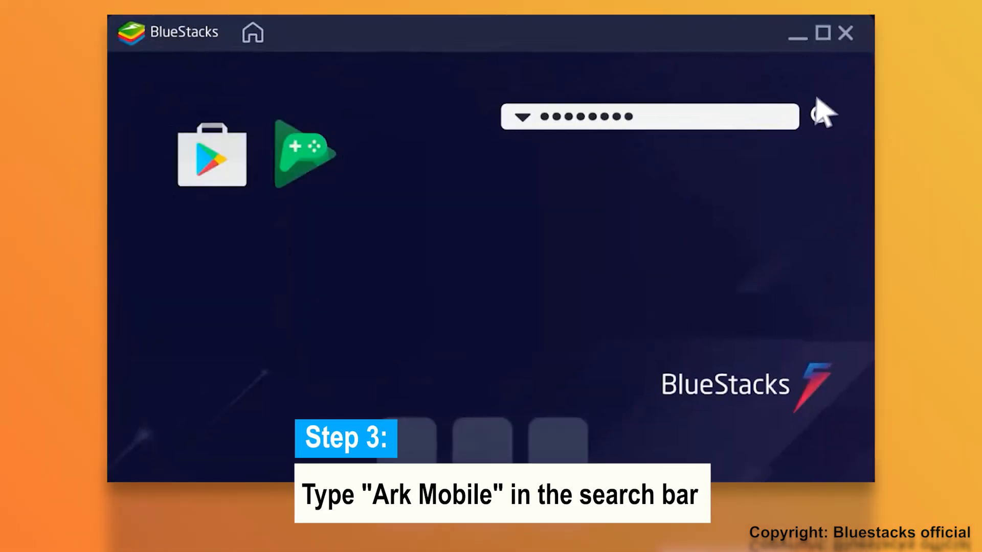
click(212, 155)
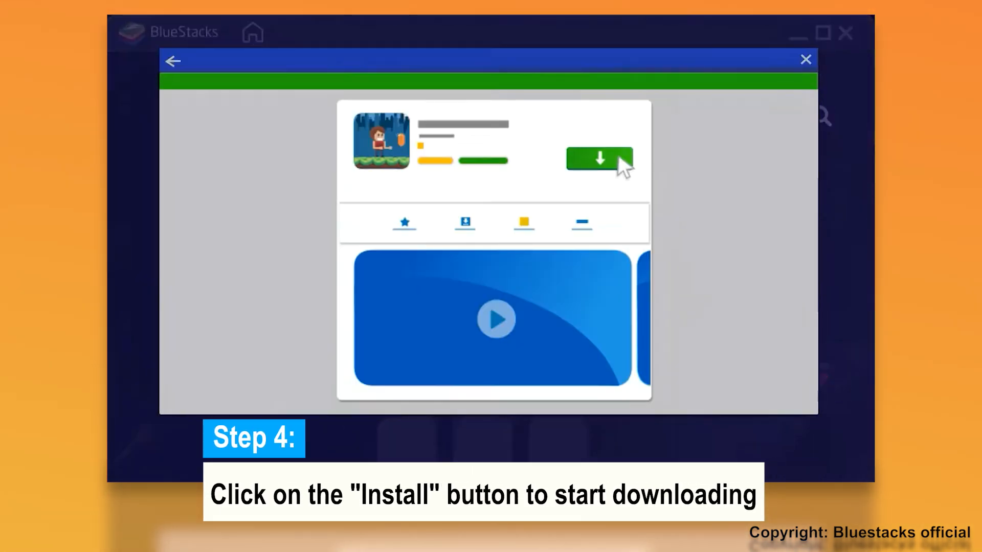
- Start installing Ark Mobile from its Play Store page
click(598, 159)
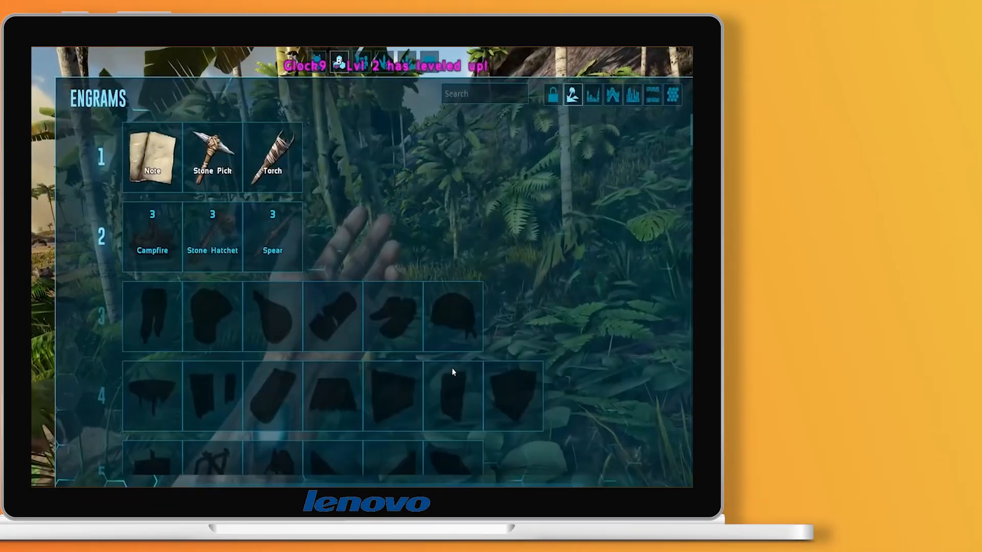
- Review the available engrams, then bring up the inventory with character stats
click(212, 235)
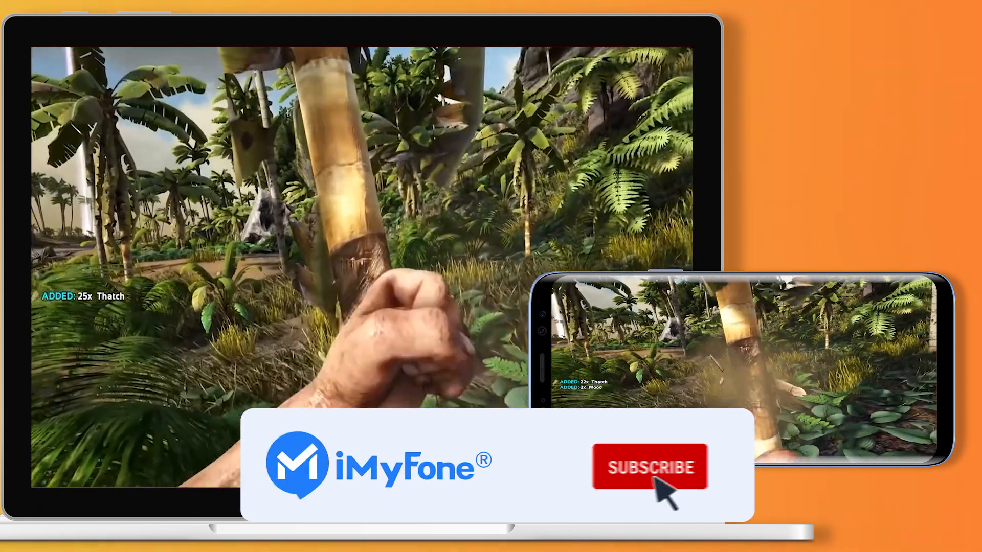
click(649, 467)
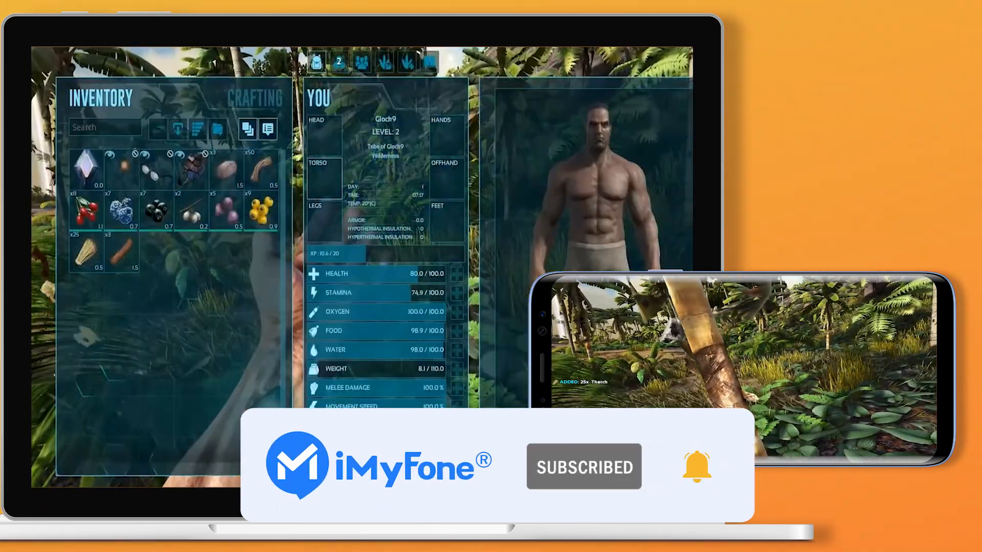